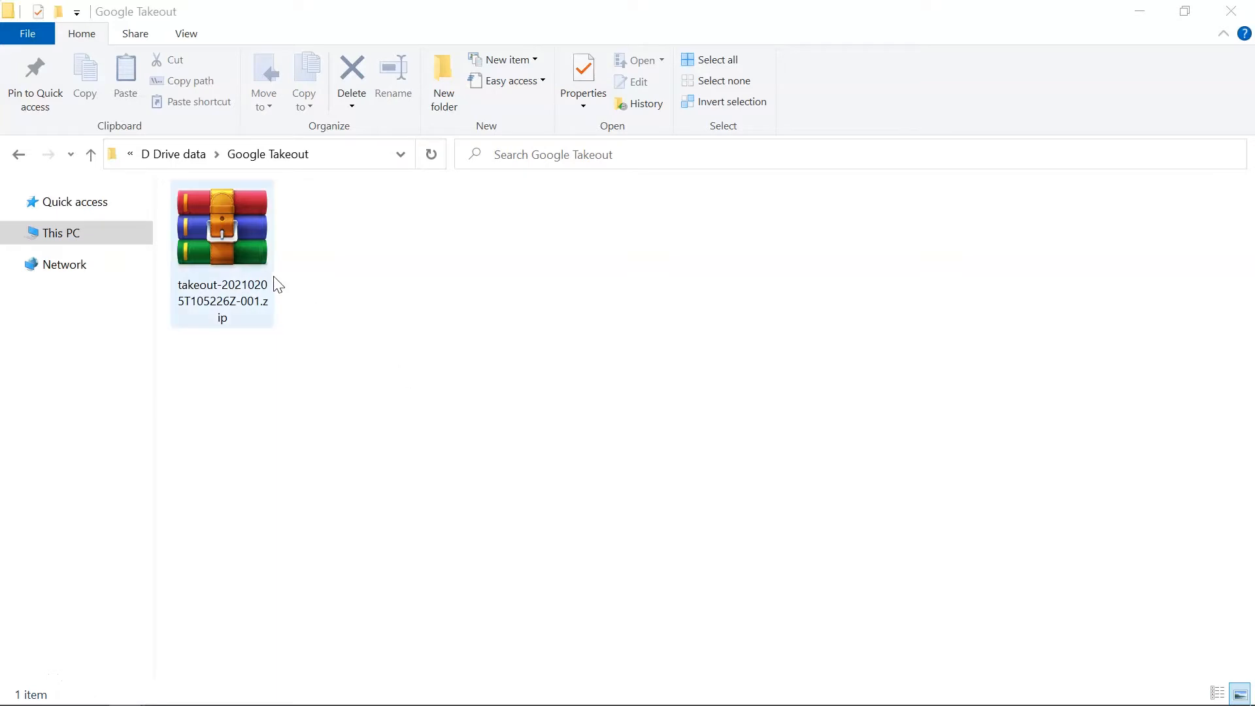
Extract the Google Takeout zip here and go into the new Takeout folder
{"action": "right_click", "coordinate": [222, 233]}
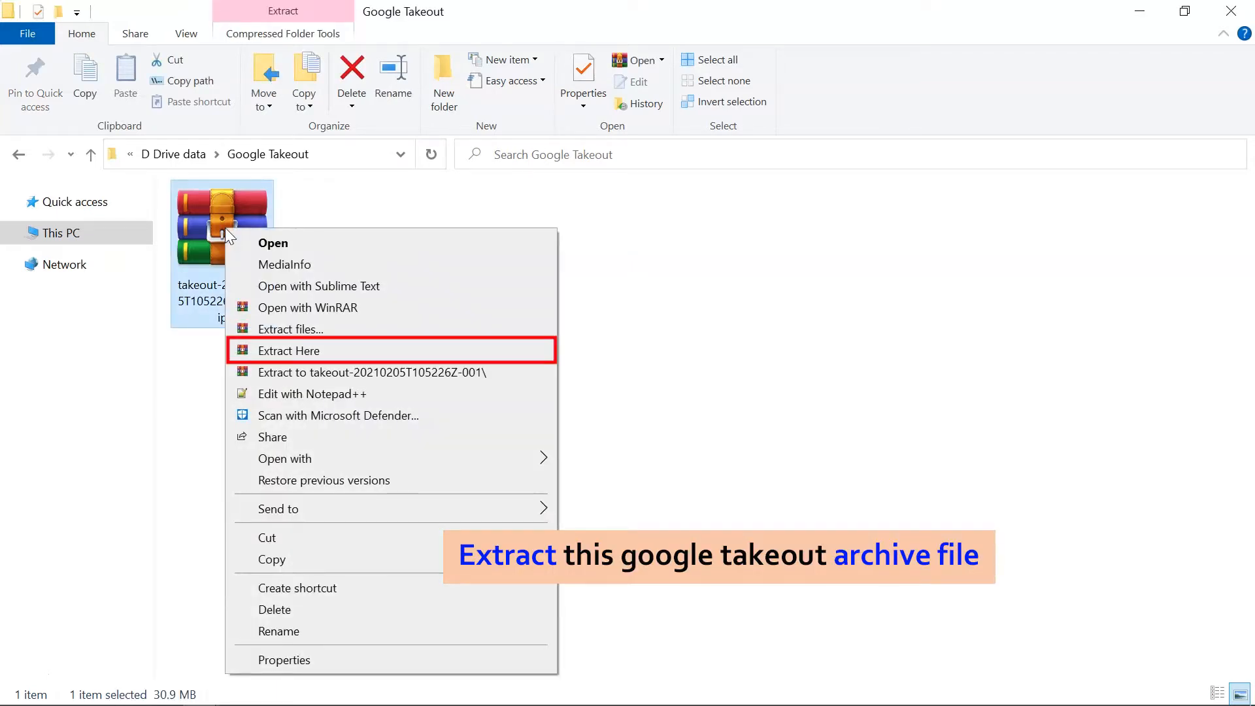
{"action": "mouse_move", "coordinate": [279, 354]}
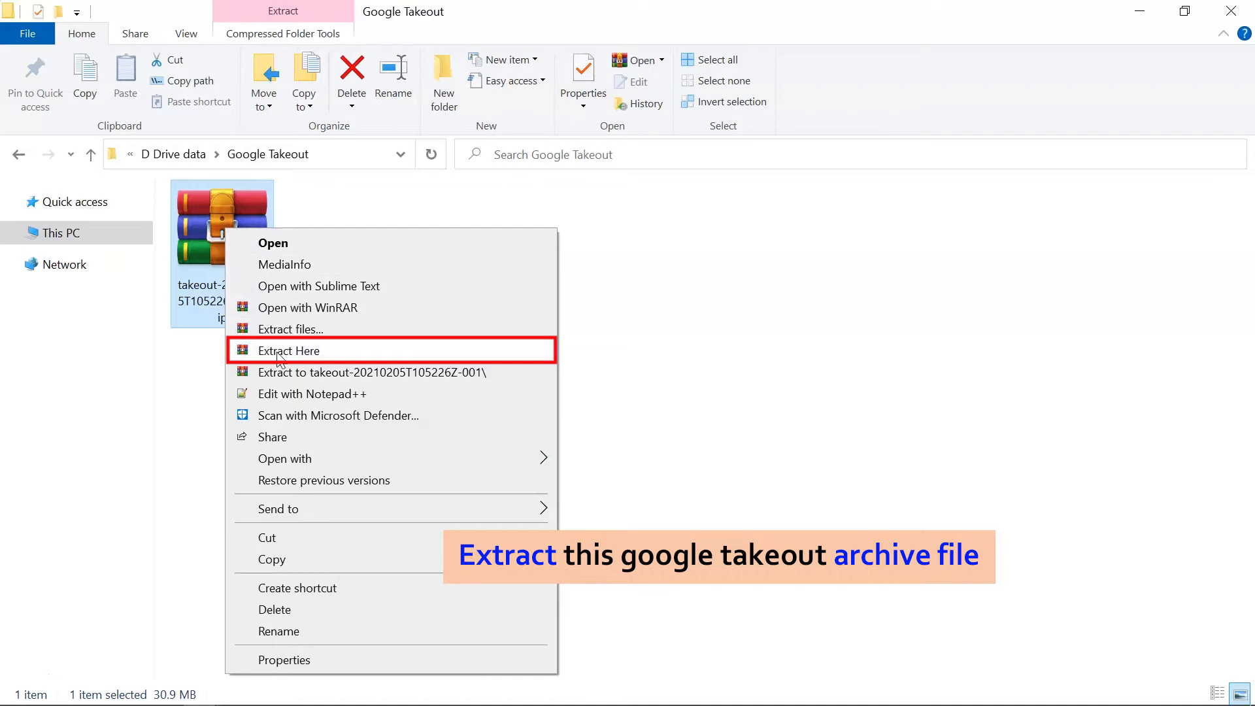
{"action": "left_click", "coordinate": [288, 350]}
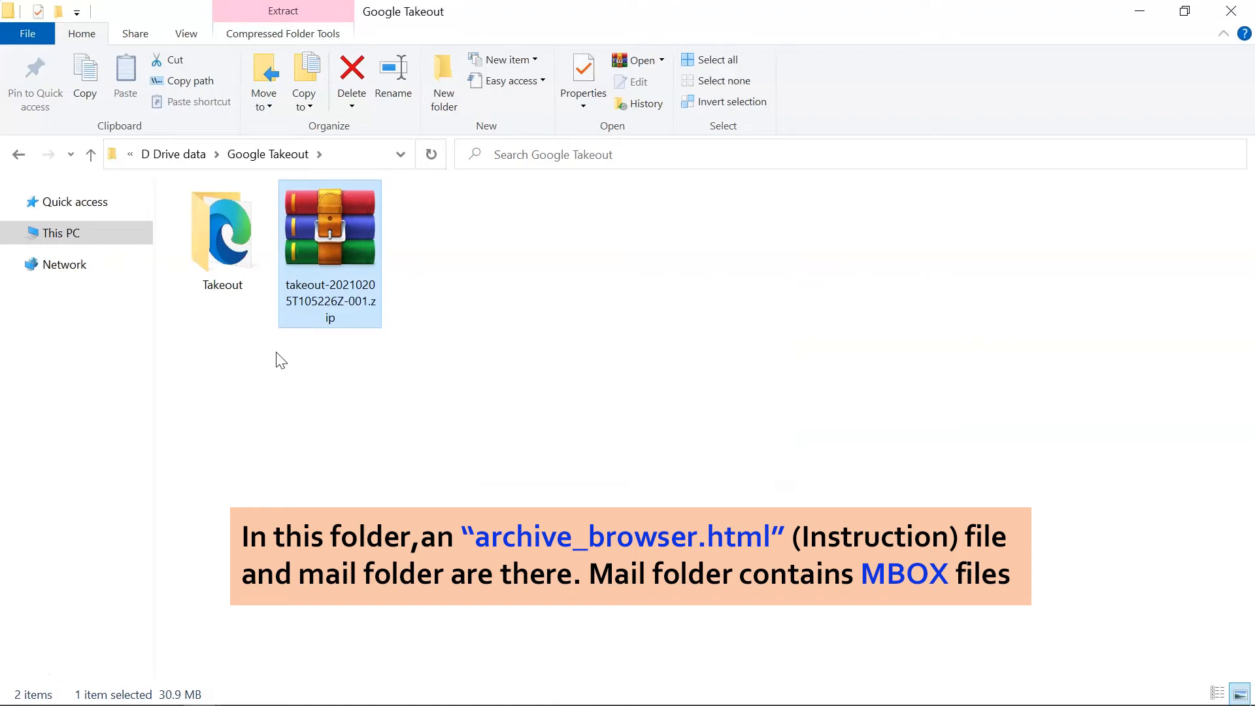
{"action": "mouse_move", "coordinate": [222, 232]}
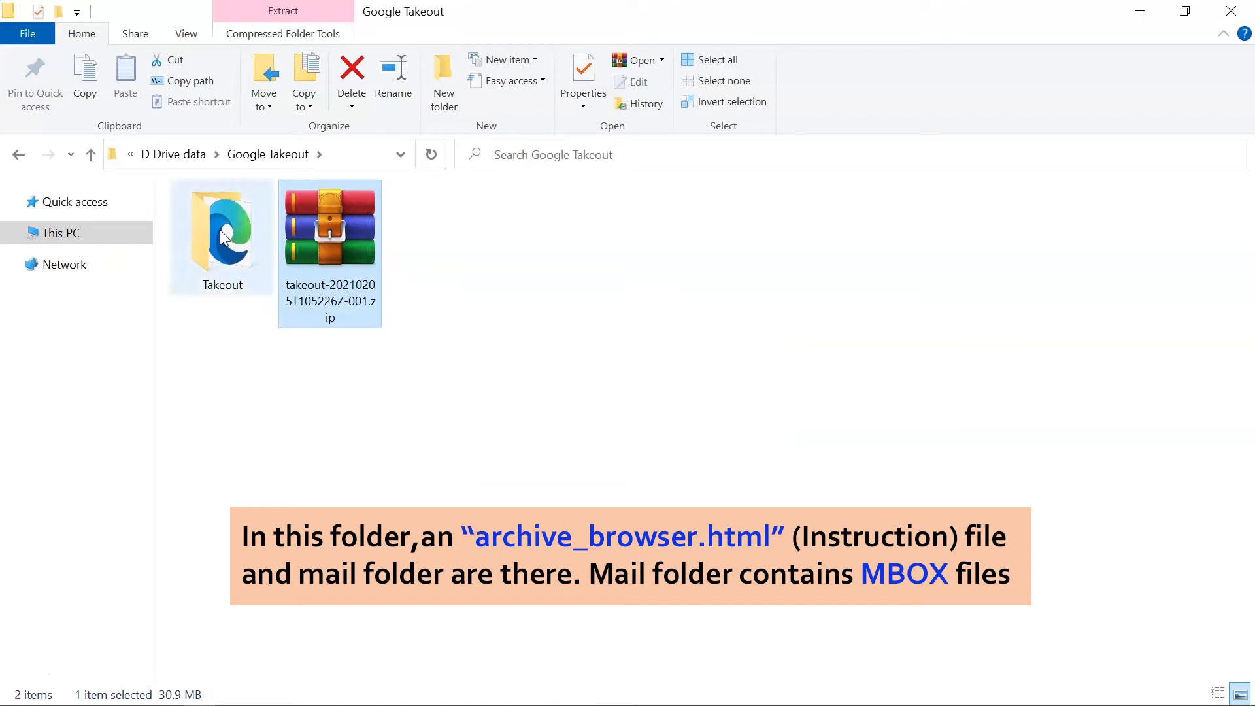
{"action": "left_click", "coordinate": [223, 232]}
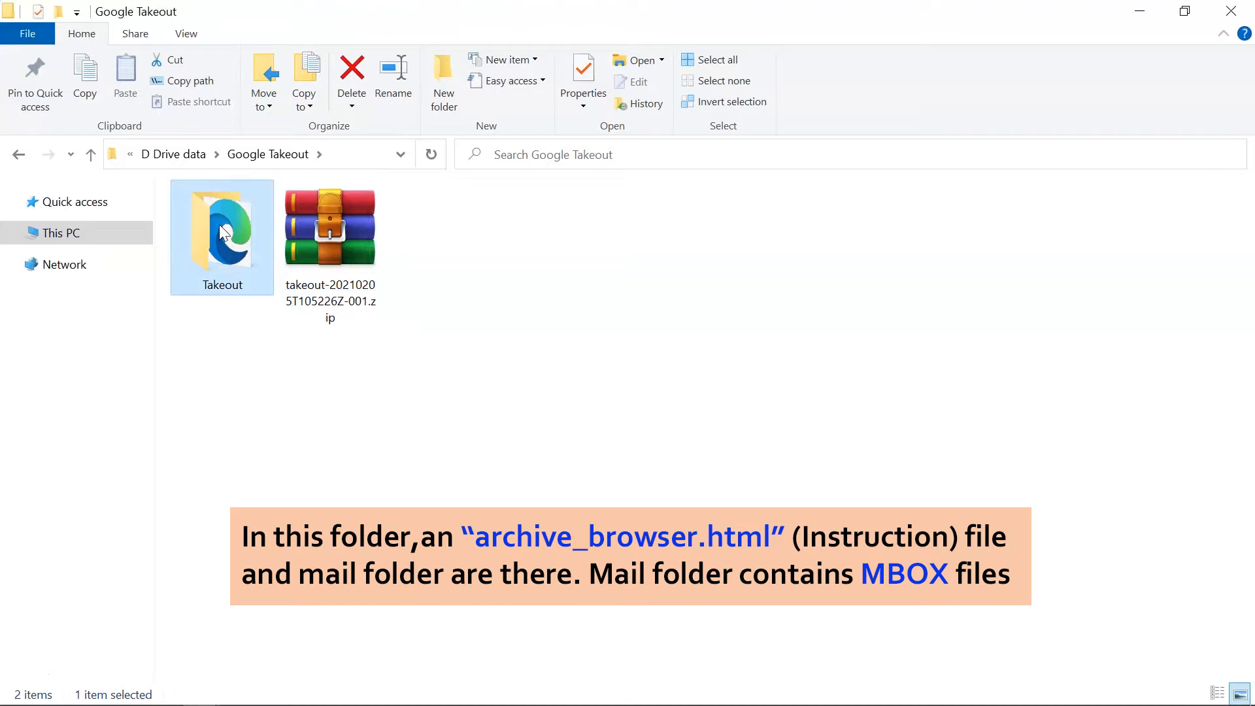
{"action": "double_click", "coordinate": [222, 226]}
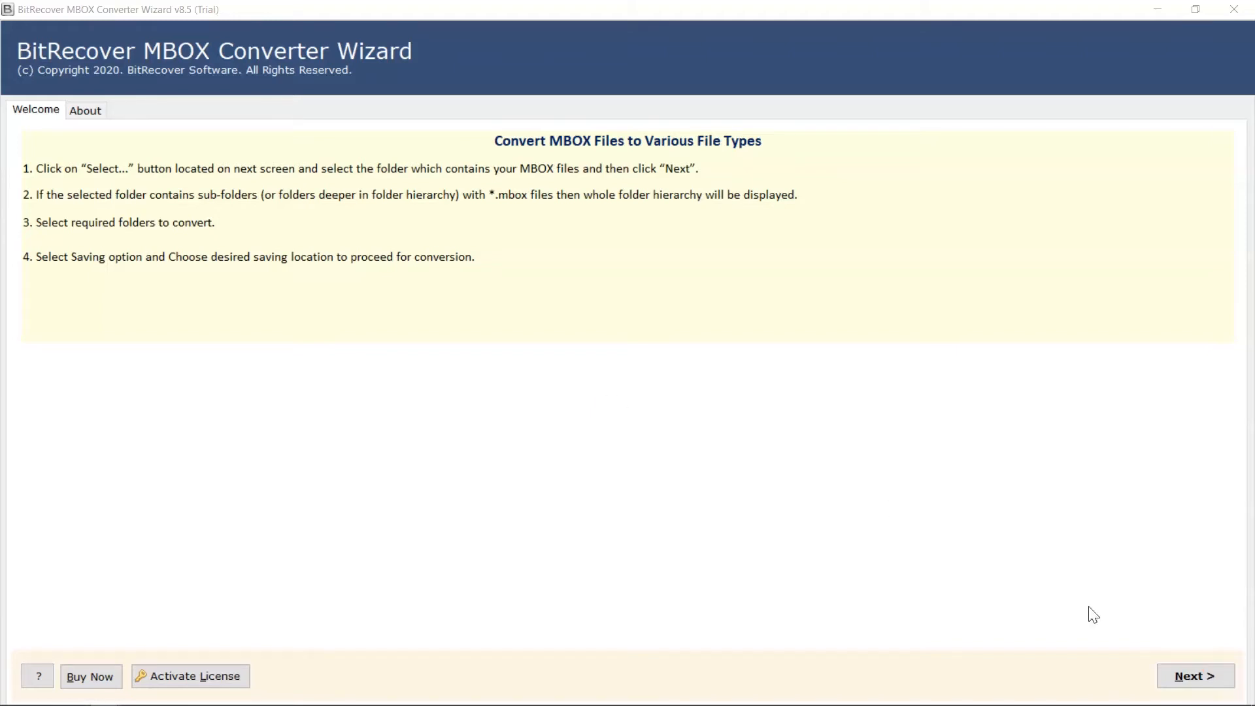
Choose Takeout > Mail > All mail Including Spam and Trash.mbox as the source file
{"action": "left_click", "coordinate": [1195, 675]}
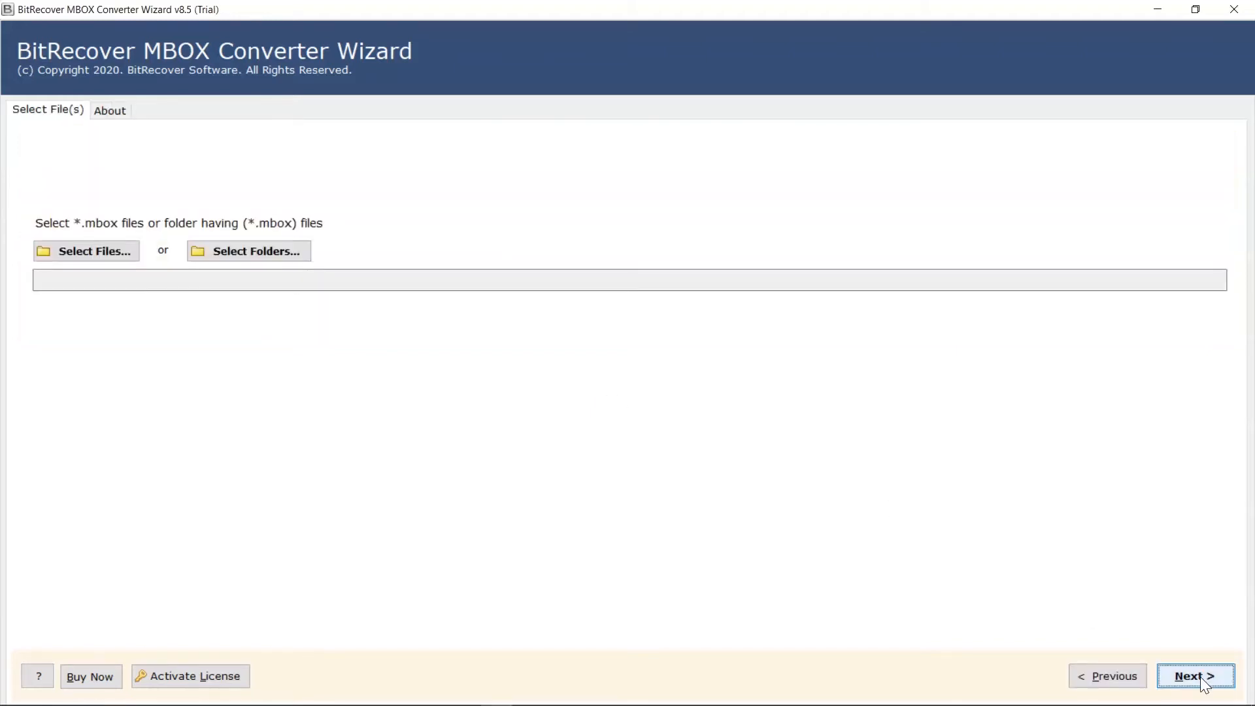
{"action": "mouse_move", "coordinate": [1168, 678]}
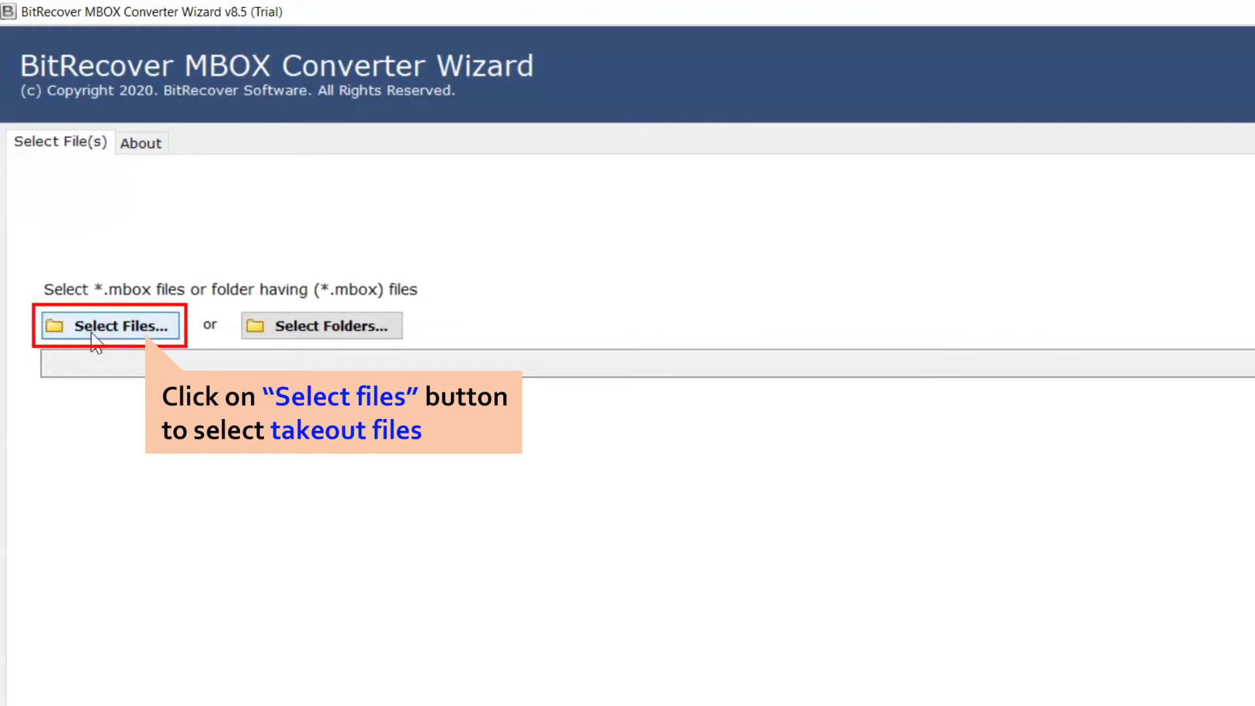
{"action": "left_click", "coordinate": [110, 326]}
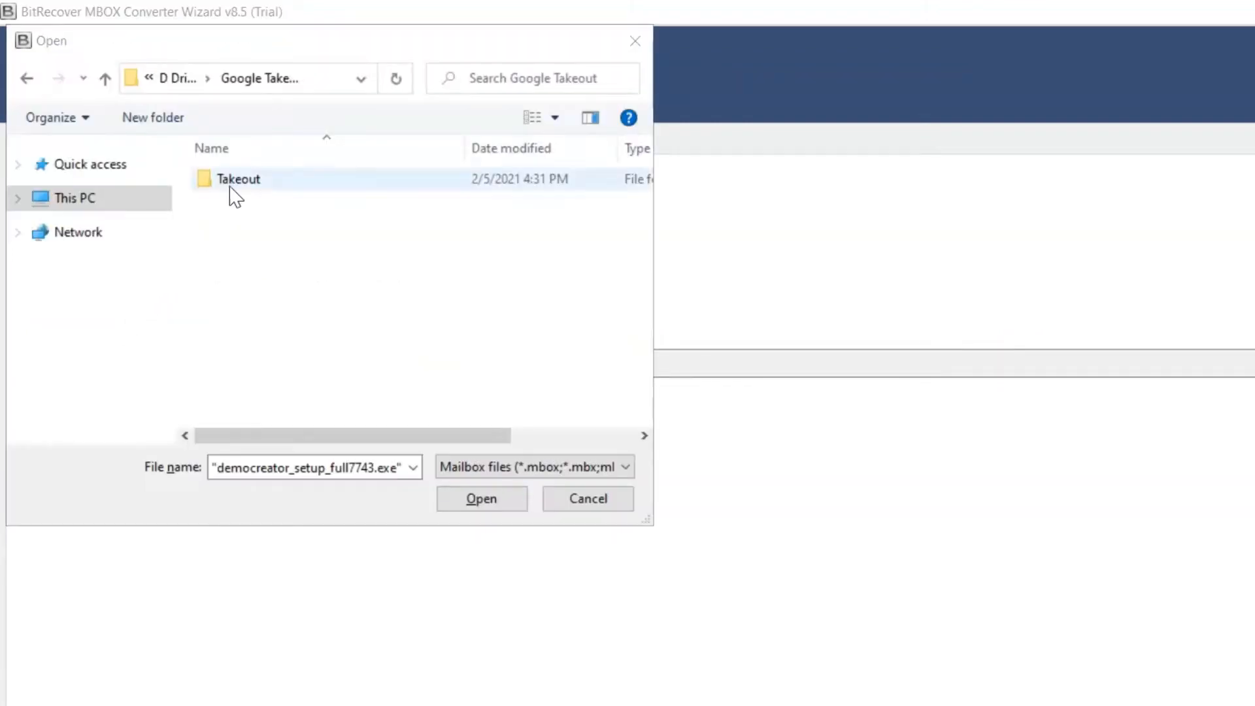
{"action": "double_click", "coordinate": [238, 179]}
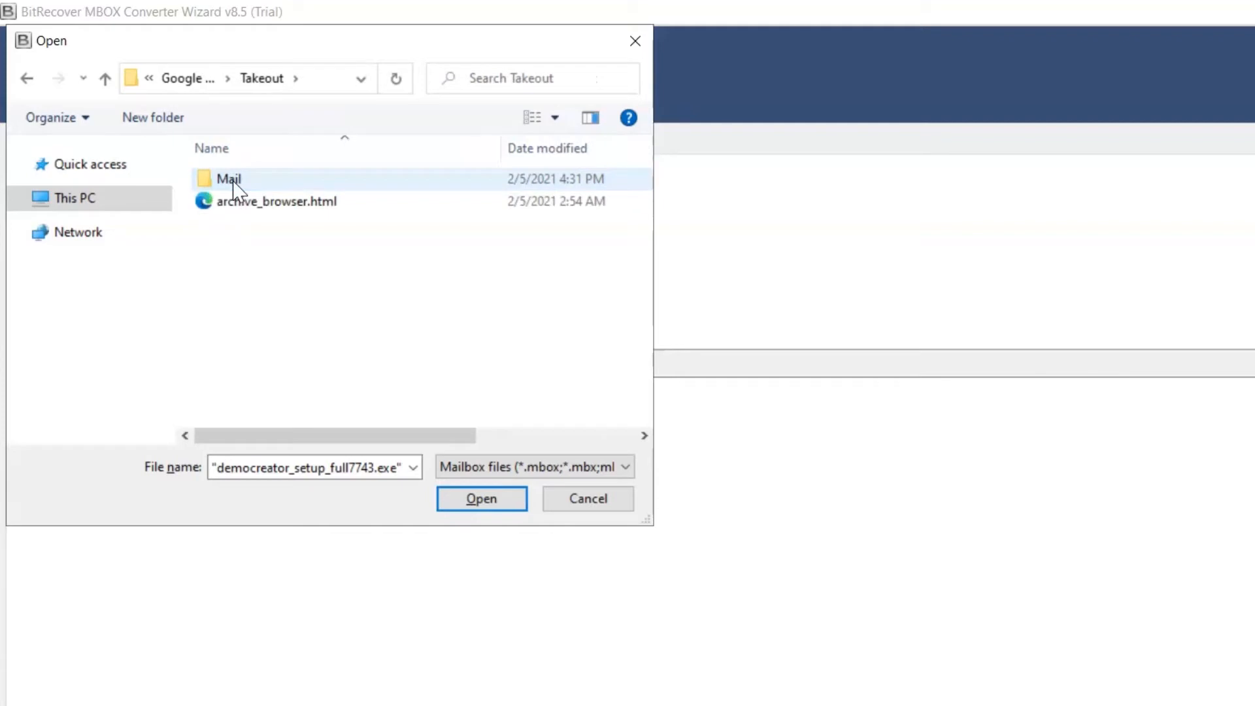
{"action": "double_click", "coordinate": [228, 179]}
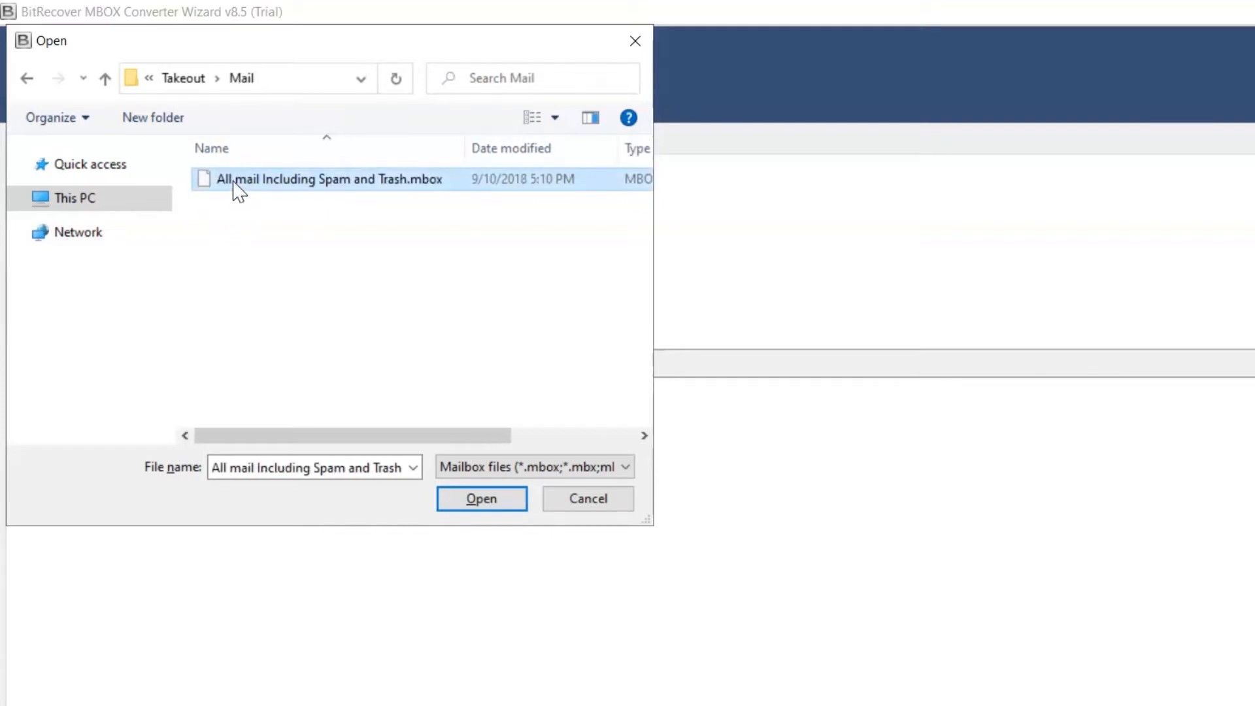
{"action": "left_click", "coordinate": [481, 498]}
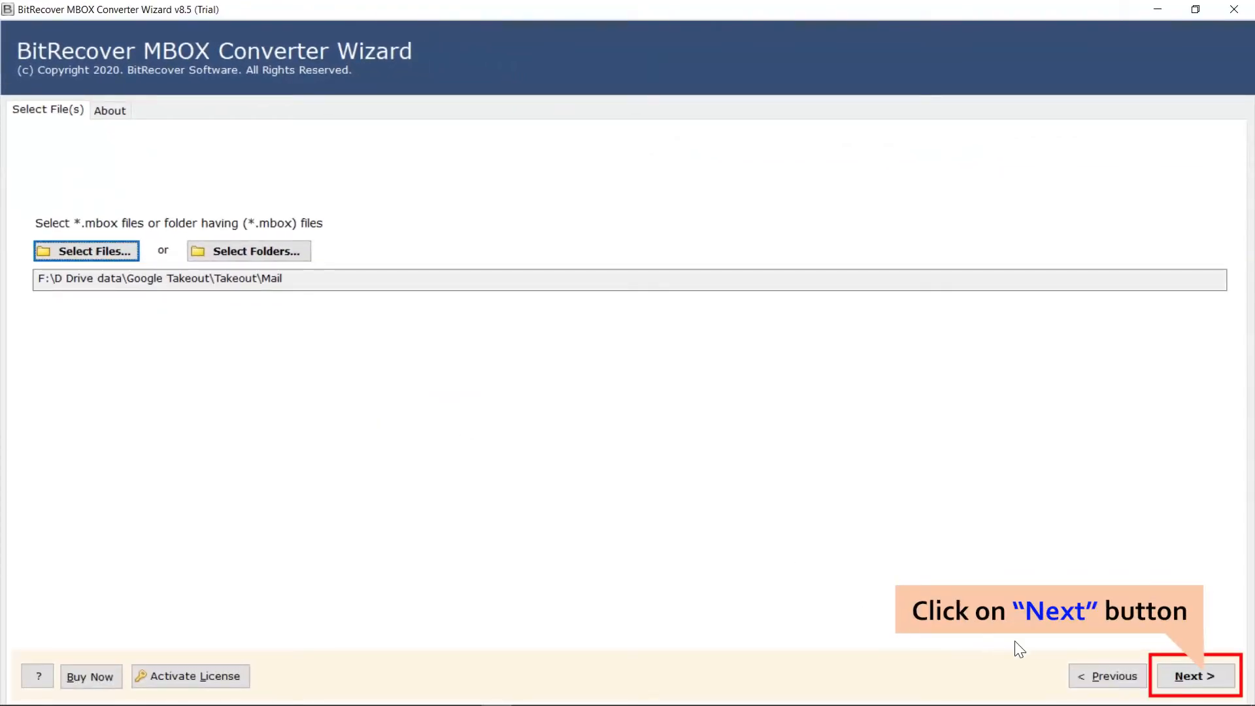
Tick the All mail Including Spam and Trash.mbox mailbox and continue to saving options
{"action": "left_click", "coordinate": [1193, 675]}
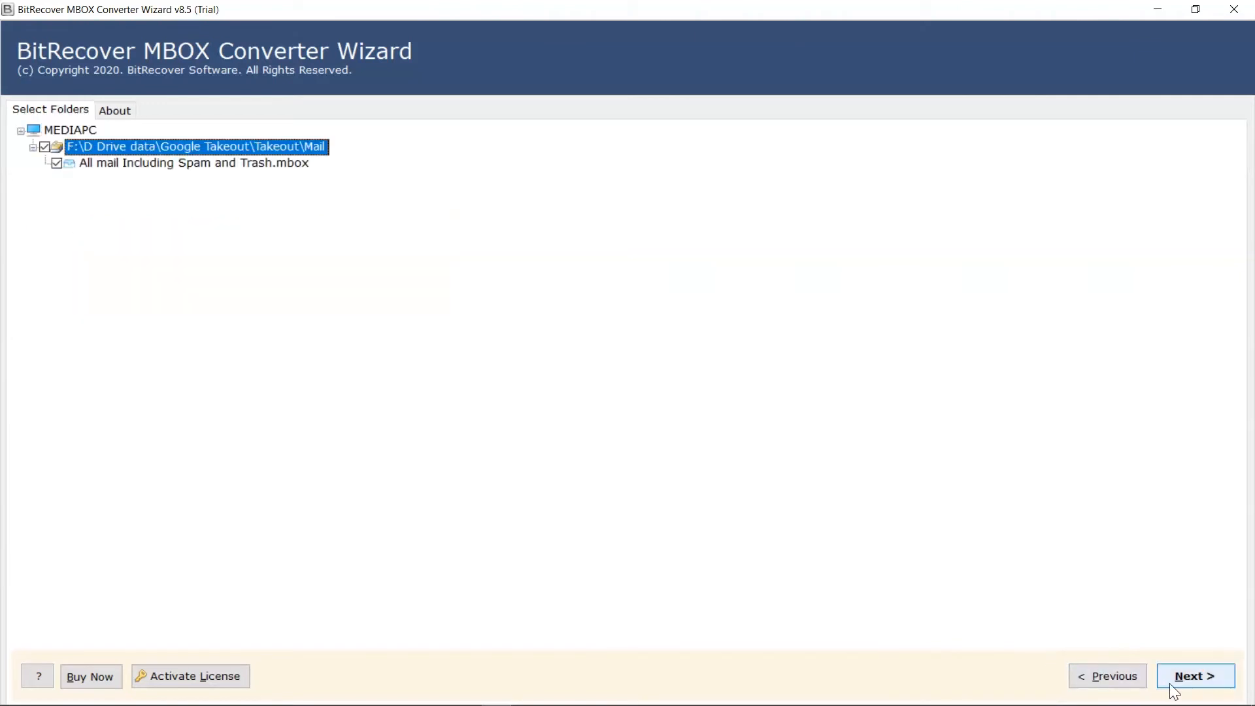
{"action": "mouse_move", "coordinate": [109, 234]}
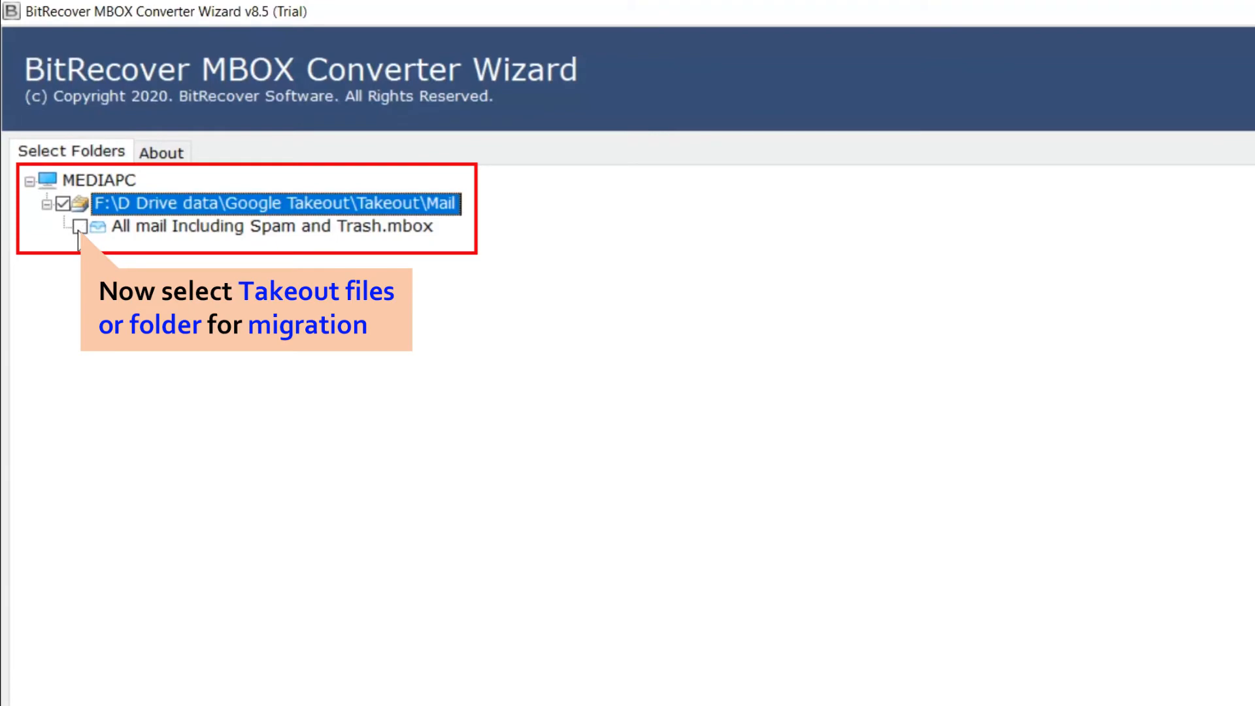
{"action": "left_click", "coordinate": [79, 226]}
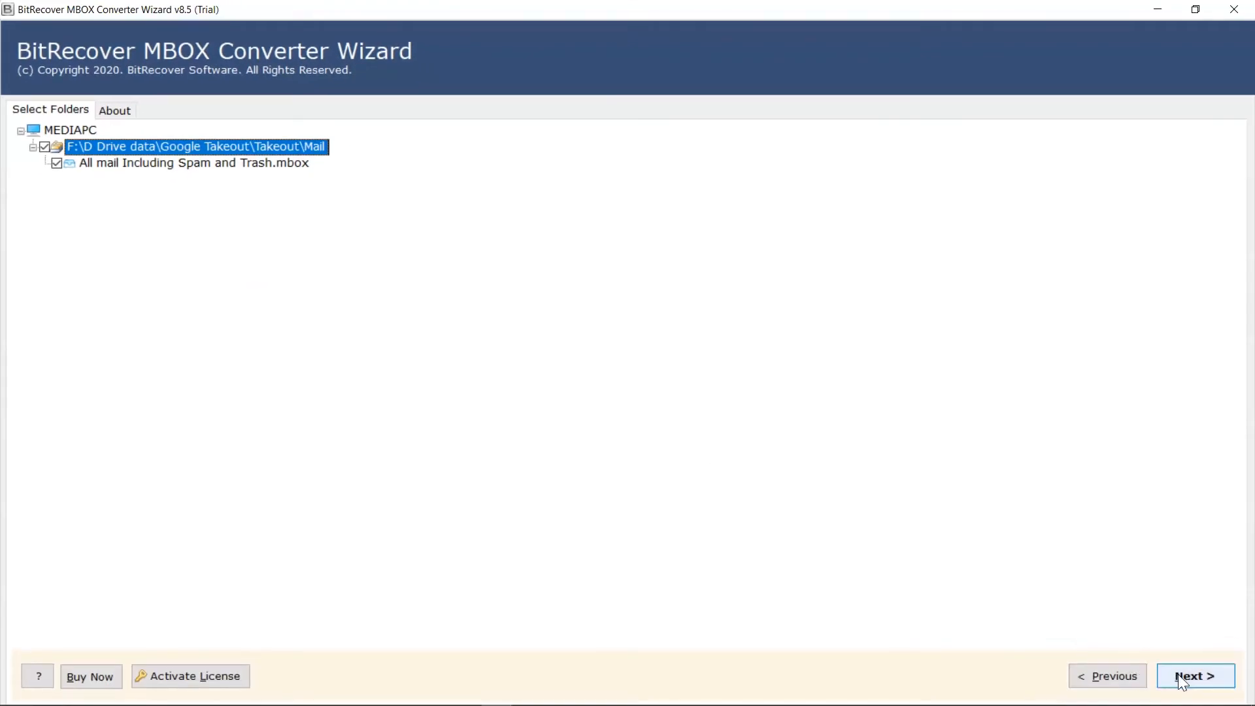
{"action": "left_click", "coordinate": [1193, 675]}
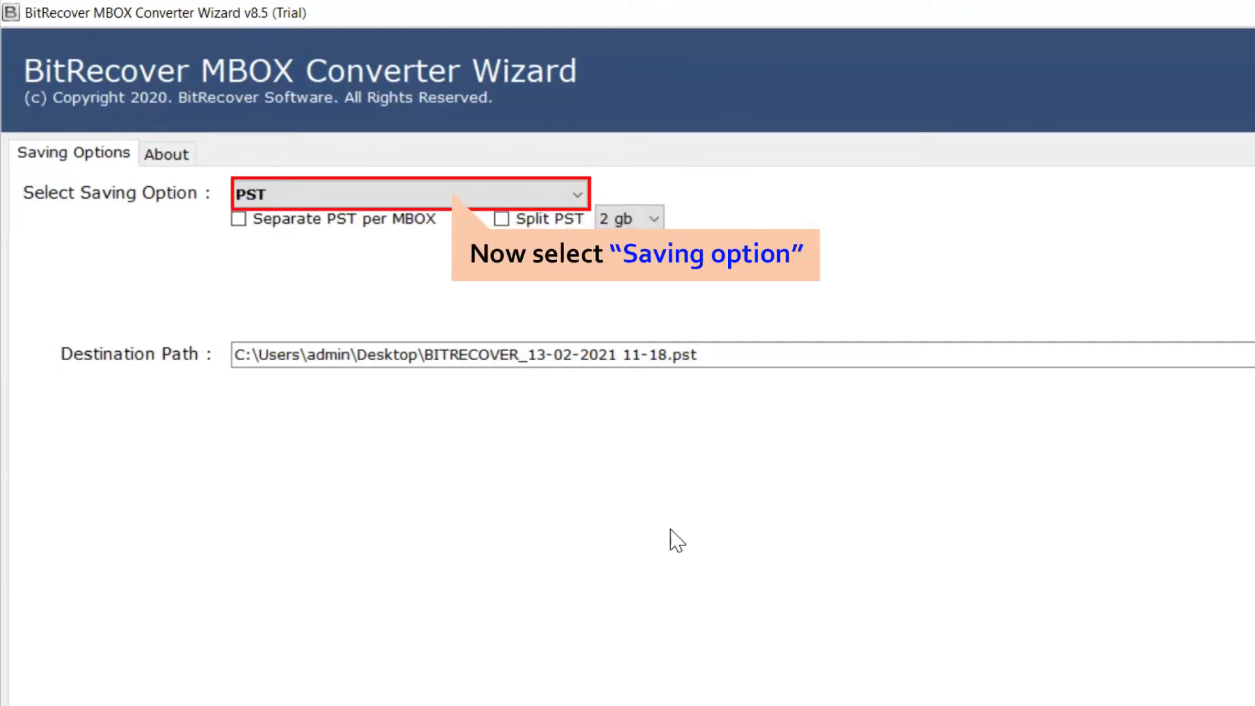
{"action": "mouse_move", "coordinate": [331, 207]}
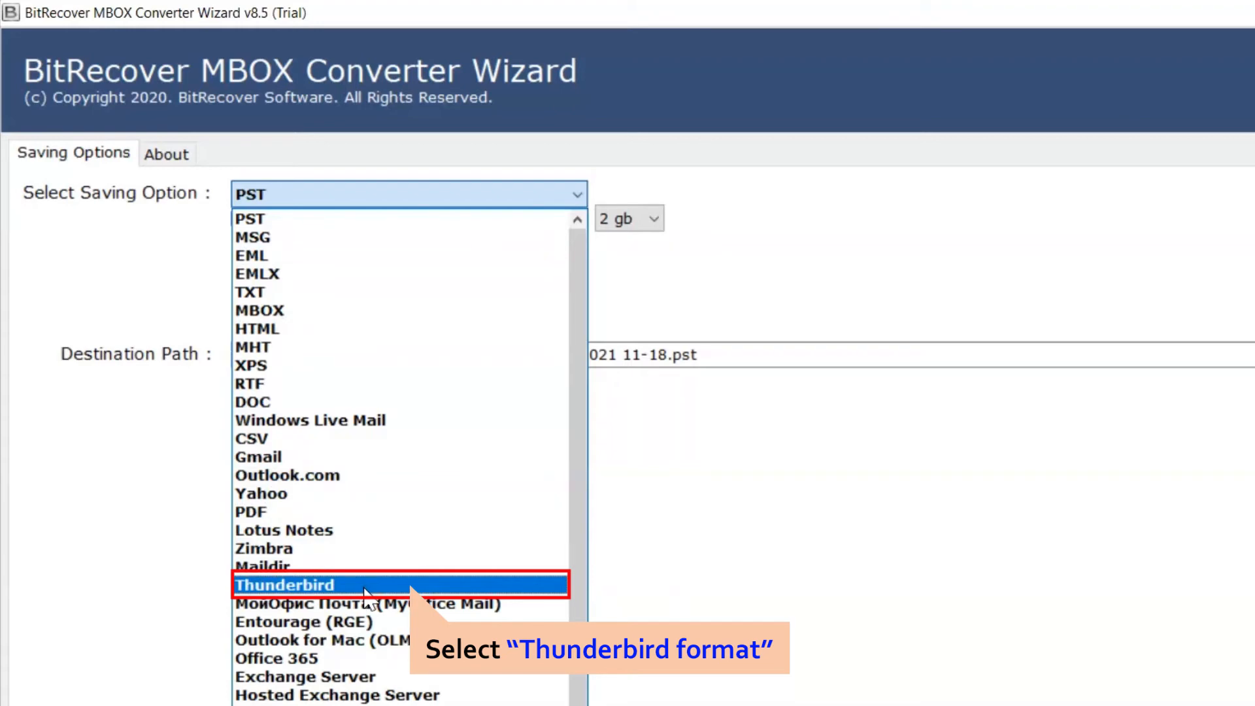
Set Thunderbird as the saving option with the Local Folders path and start conversion
{"action": "left_click", "coordinate": [285, 584]}
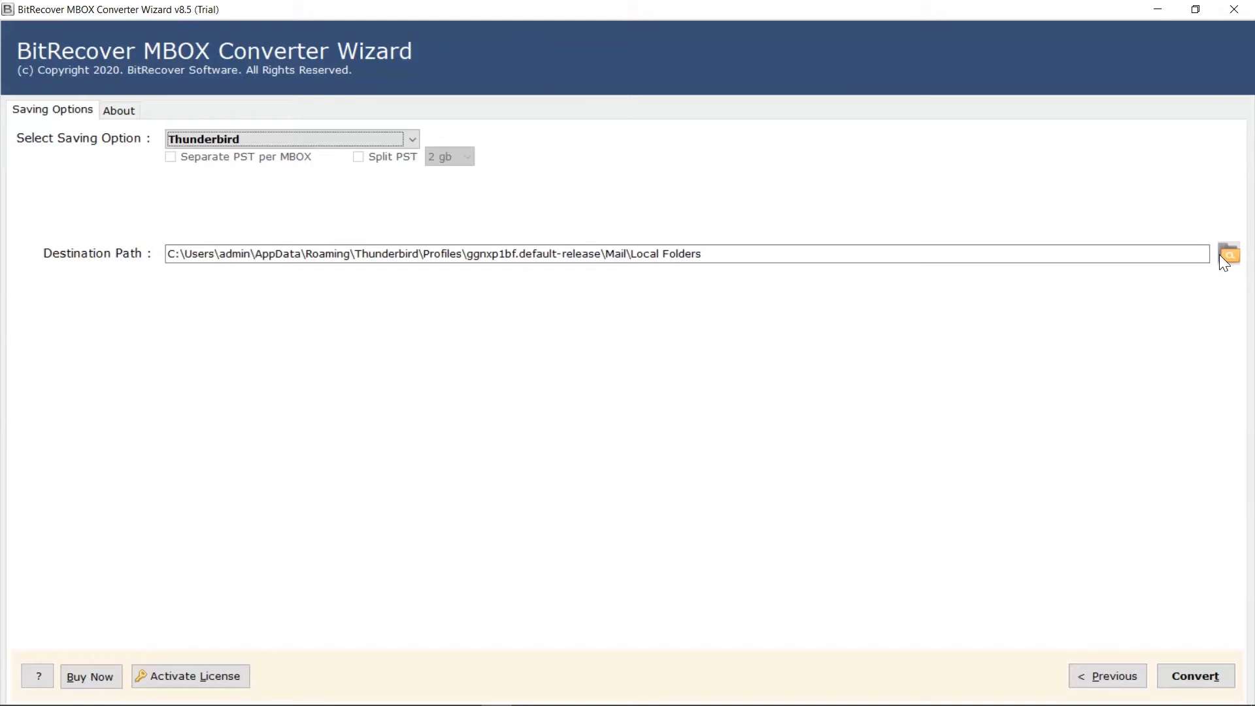
{"action": "mouse_move", "coordinate": [1194, 676]}
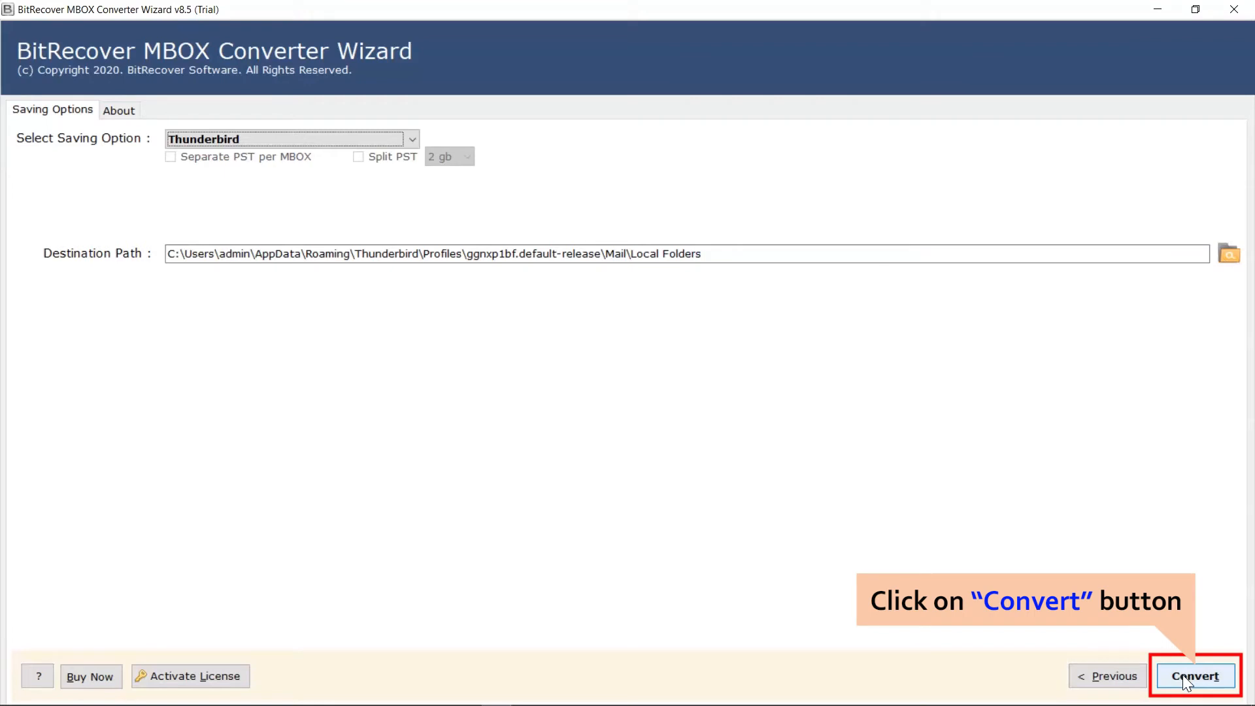
{"action": "left_click", "coordinate": [1193, 675]}
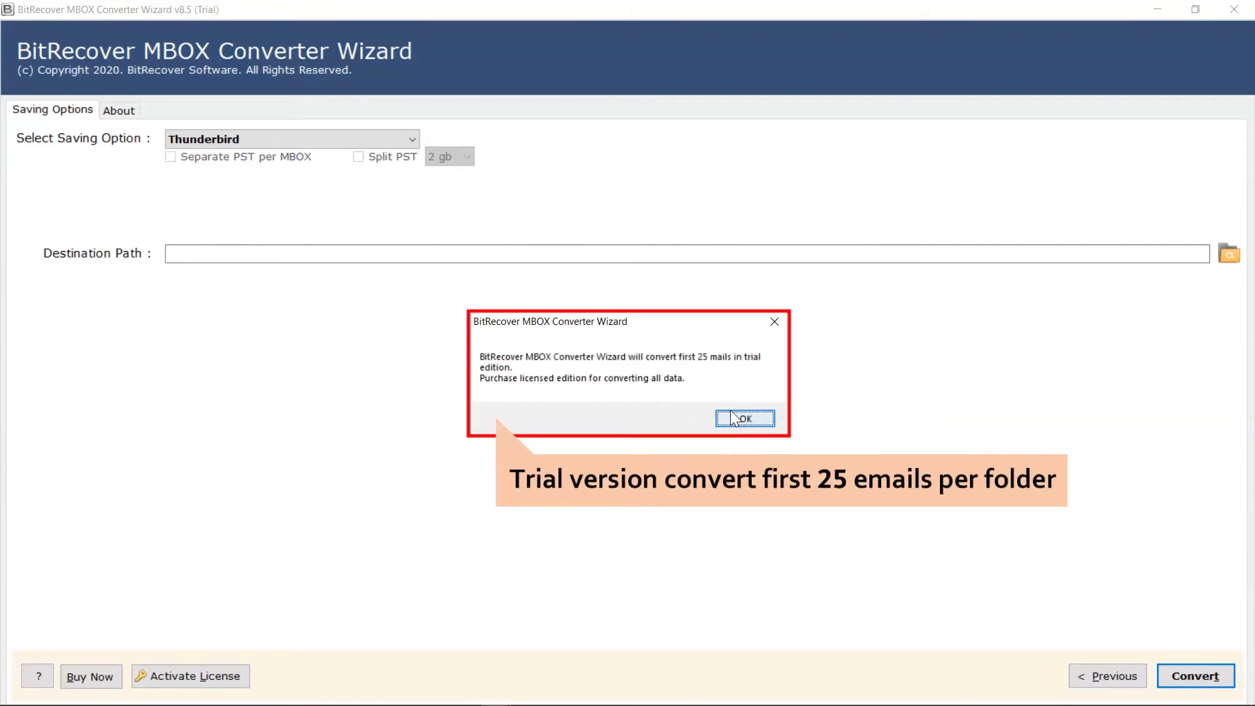
Acknowledge the trial notice about converting only the first 25 mails
{"action": "left_click", "coordinate": [743, 418]}
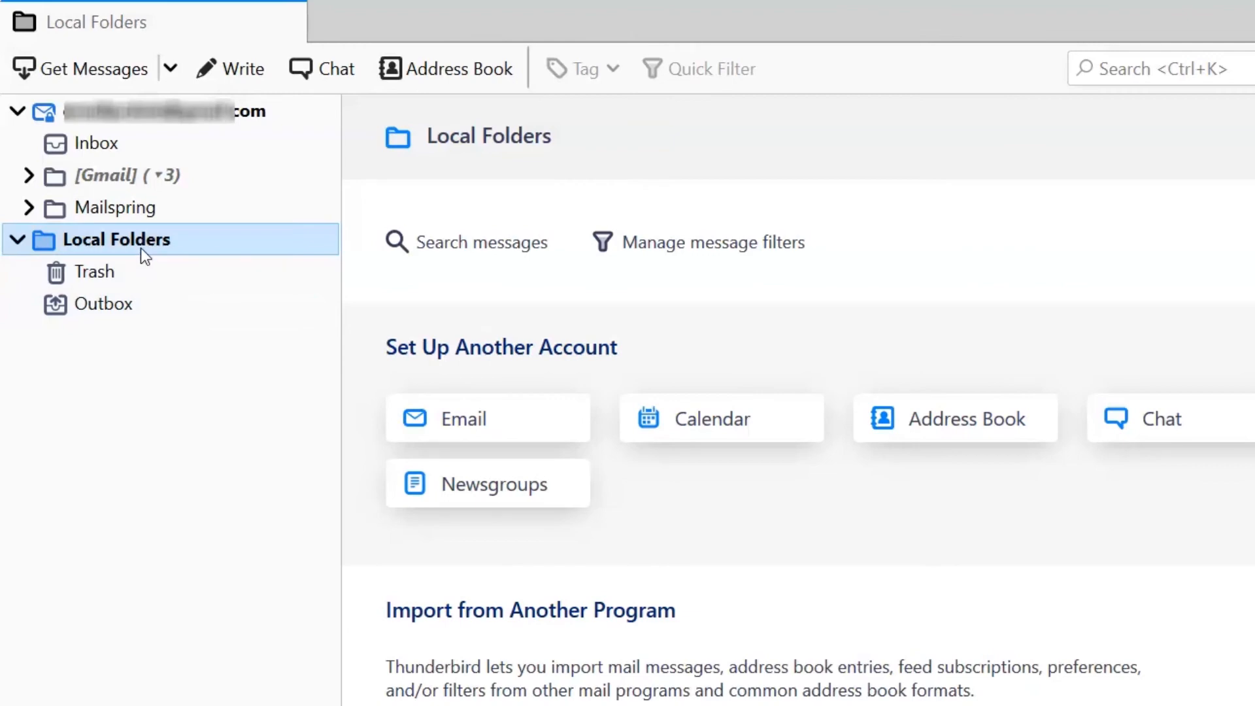
{"action": "mouse_move", "coordinate": [144, 240]}
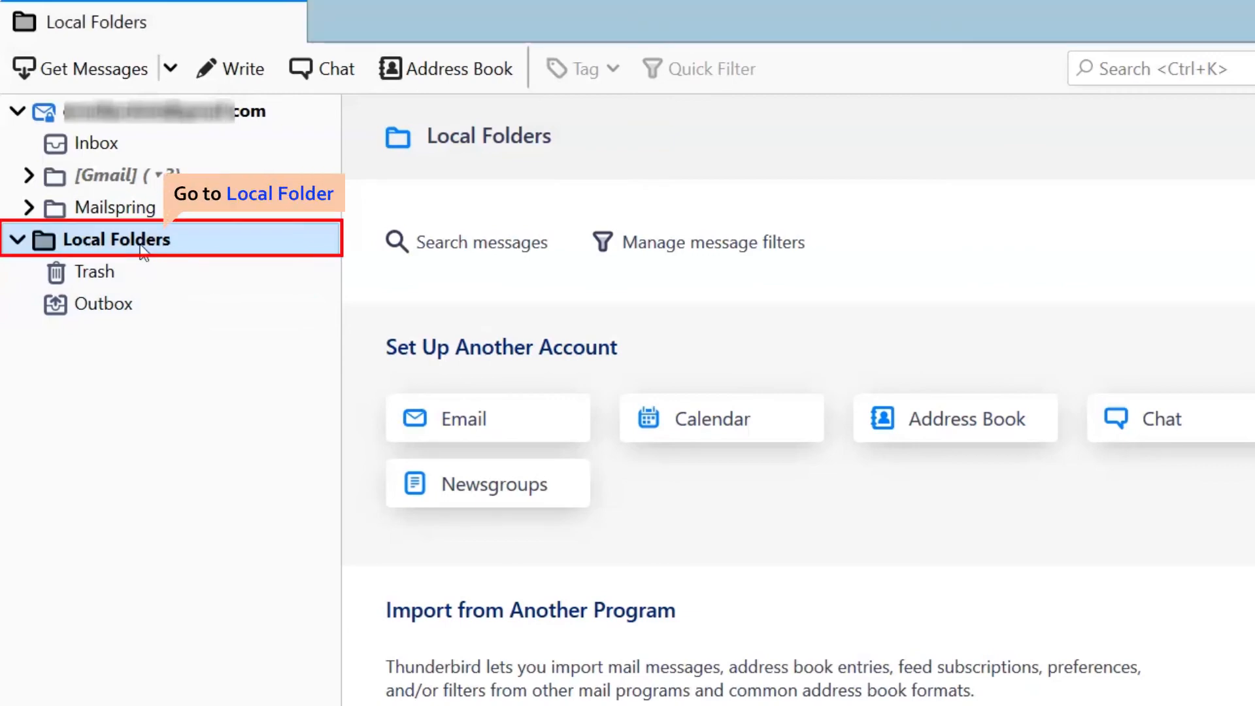
Bring up the Local Folders account settings in Thunderbird
{"action": "right_click", "coordinate": [121, 238]}
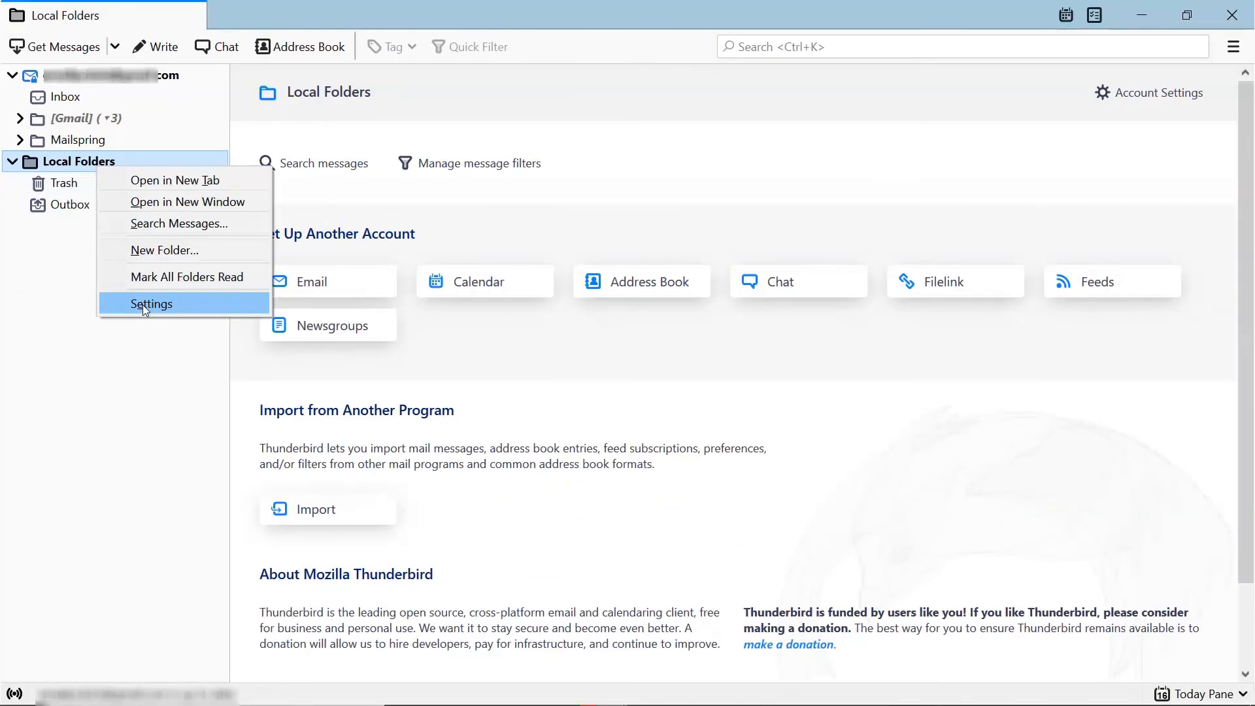
{"action": "left_click", "coordinate": [152, 304]}
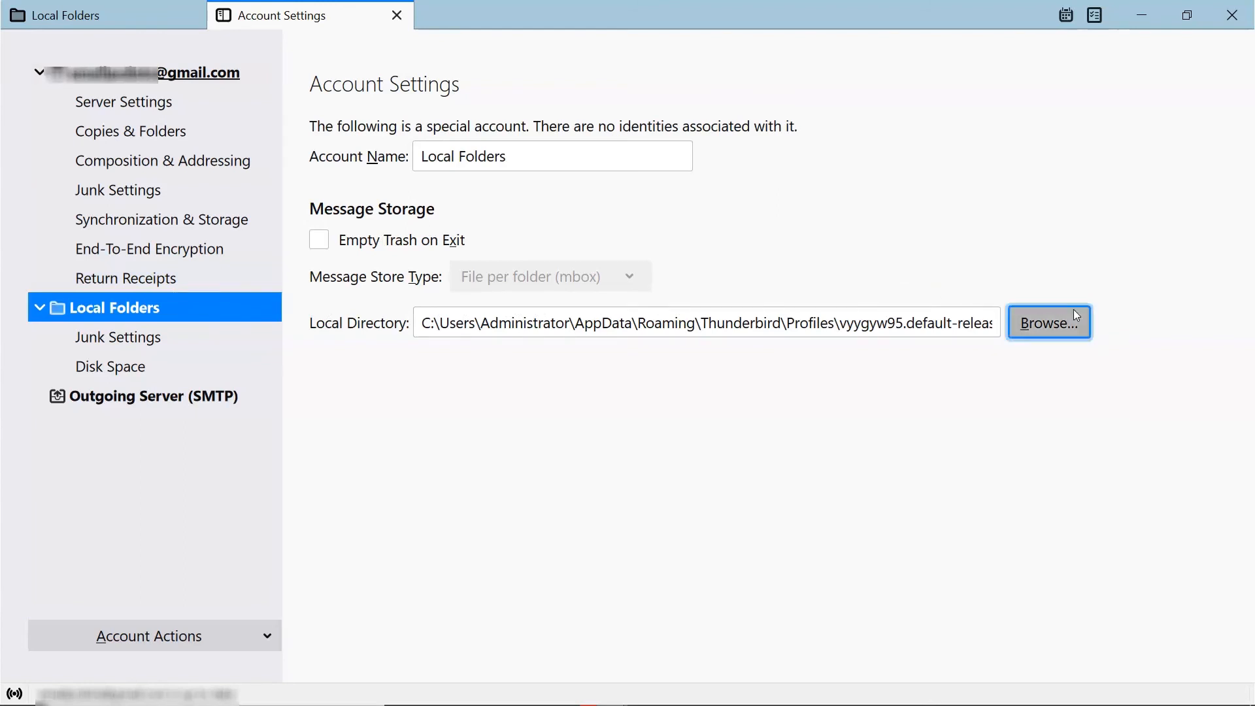
Point Local Folders at the converted Imported_...sbd directory and restart Thunderbird
{"action": "left_click", "coordinate": [1047, 323]}
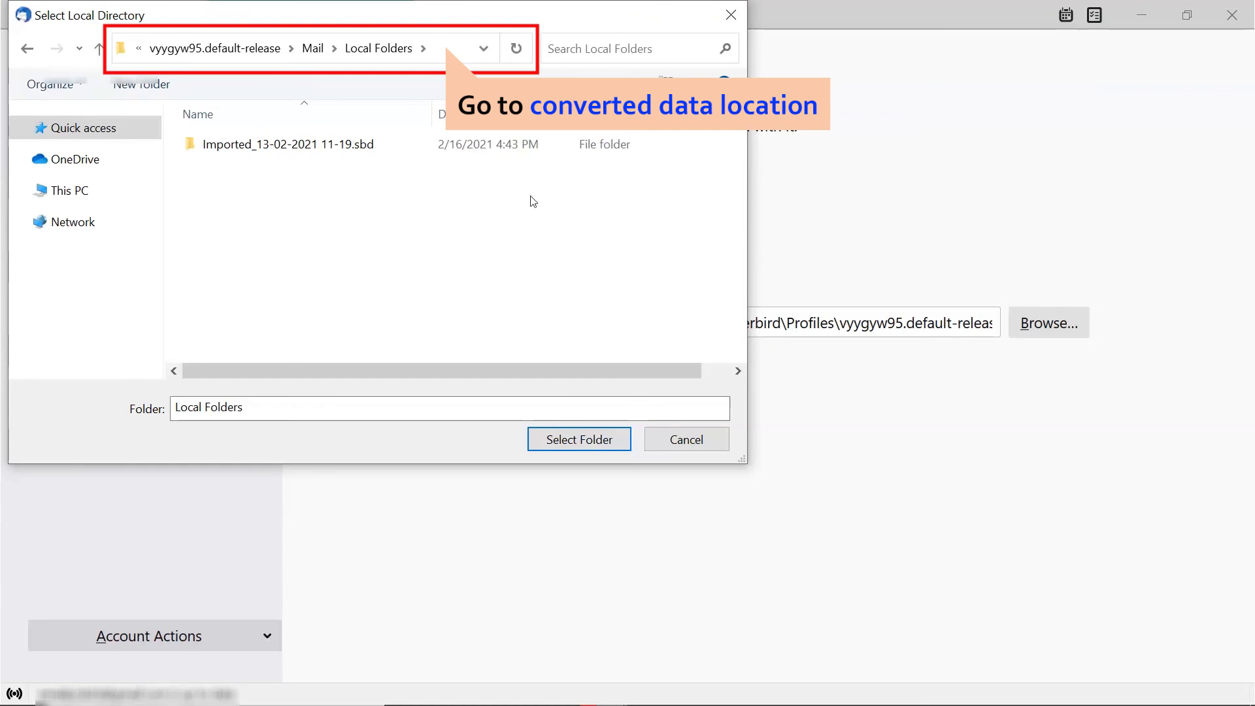
{"action": "left_click", "coordinate": [288, 144]}
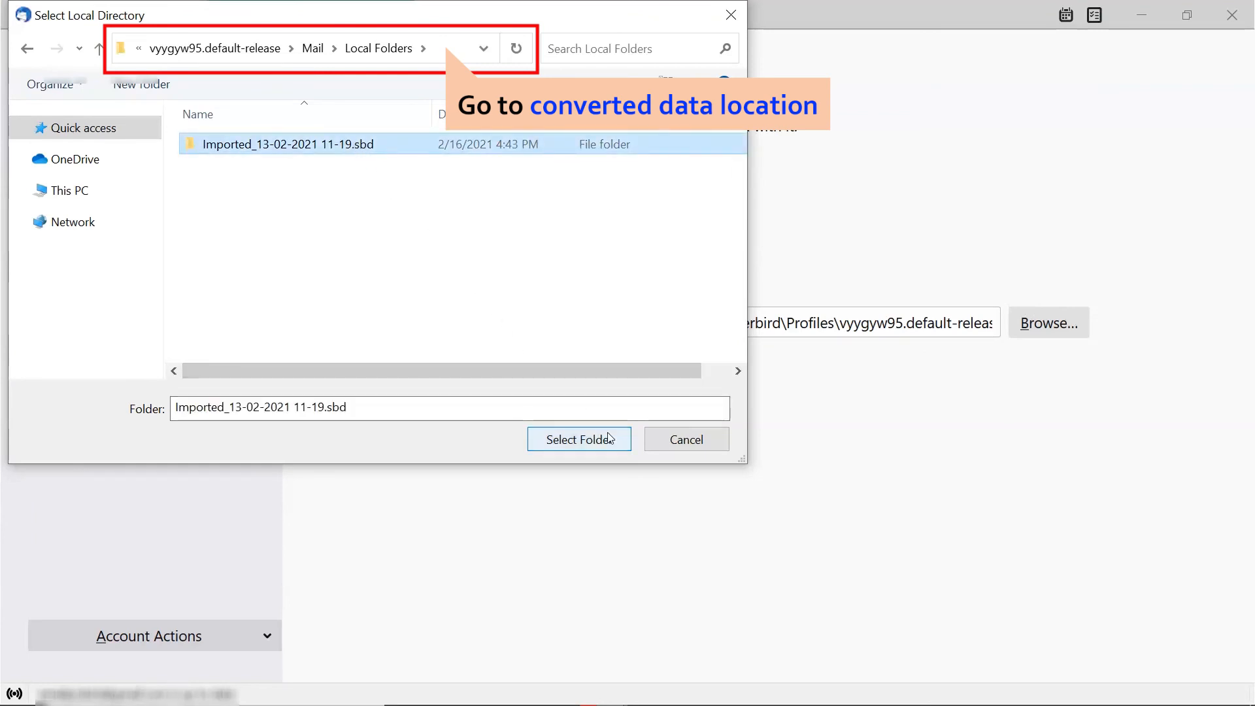
{"action": "left_click", "coordinate": [577, 439]}
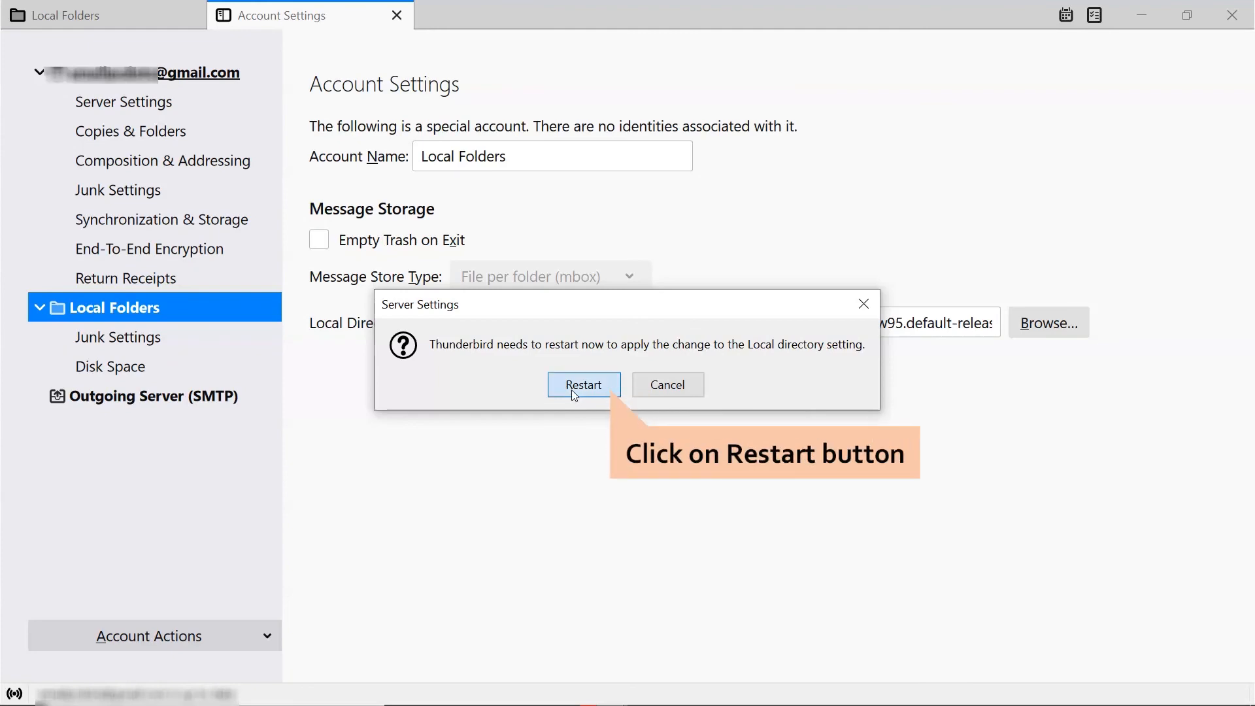
{"action": "left_click", "coordinate": [583, 385]}
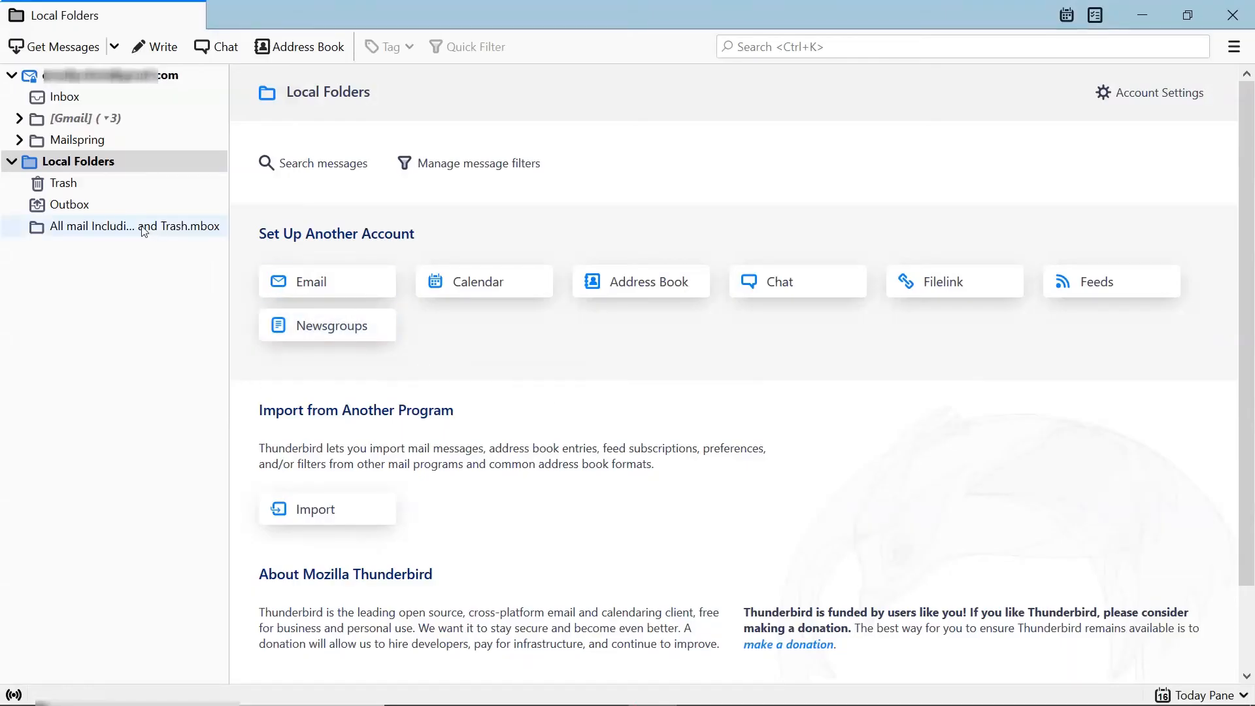
View the All mail Including Spam and Trash.mbox folder listing its 25 messages
{"action": "left_click", "coordinate": [132, 226]}
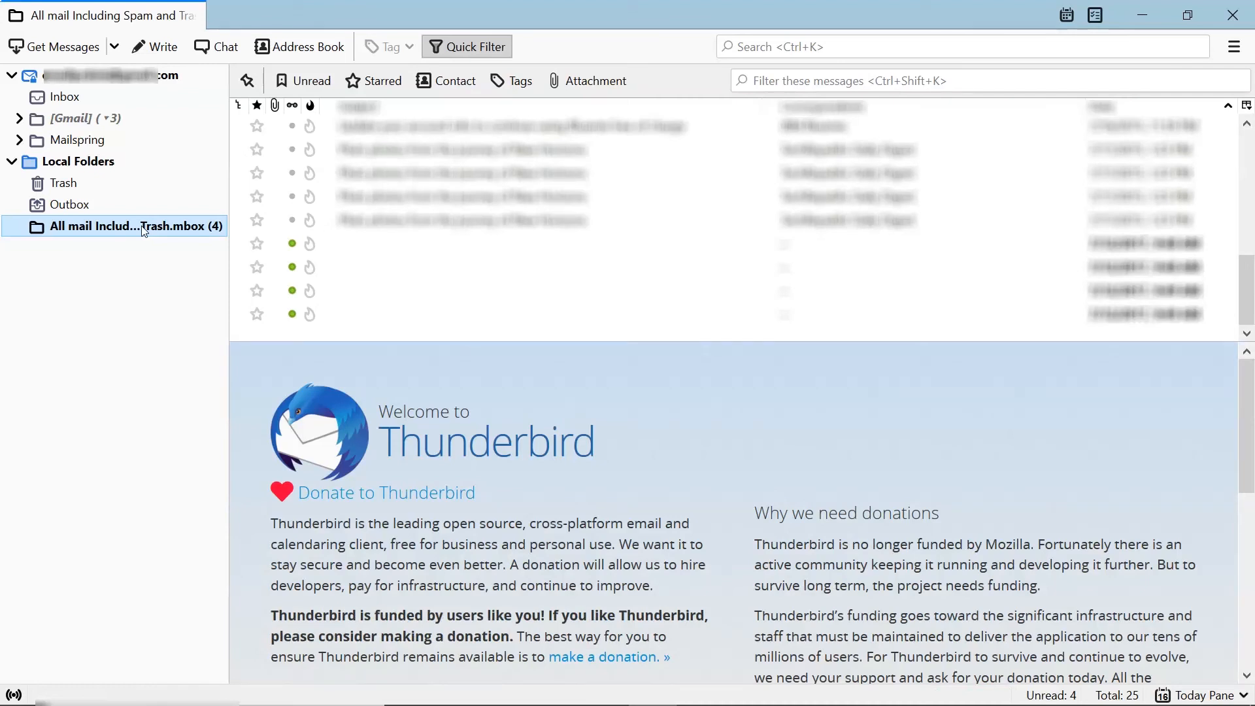
{"action": "mouse_move", "coordinate": [139, 375]}
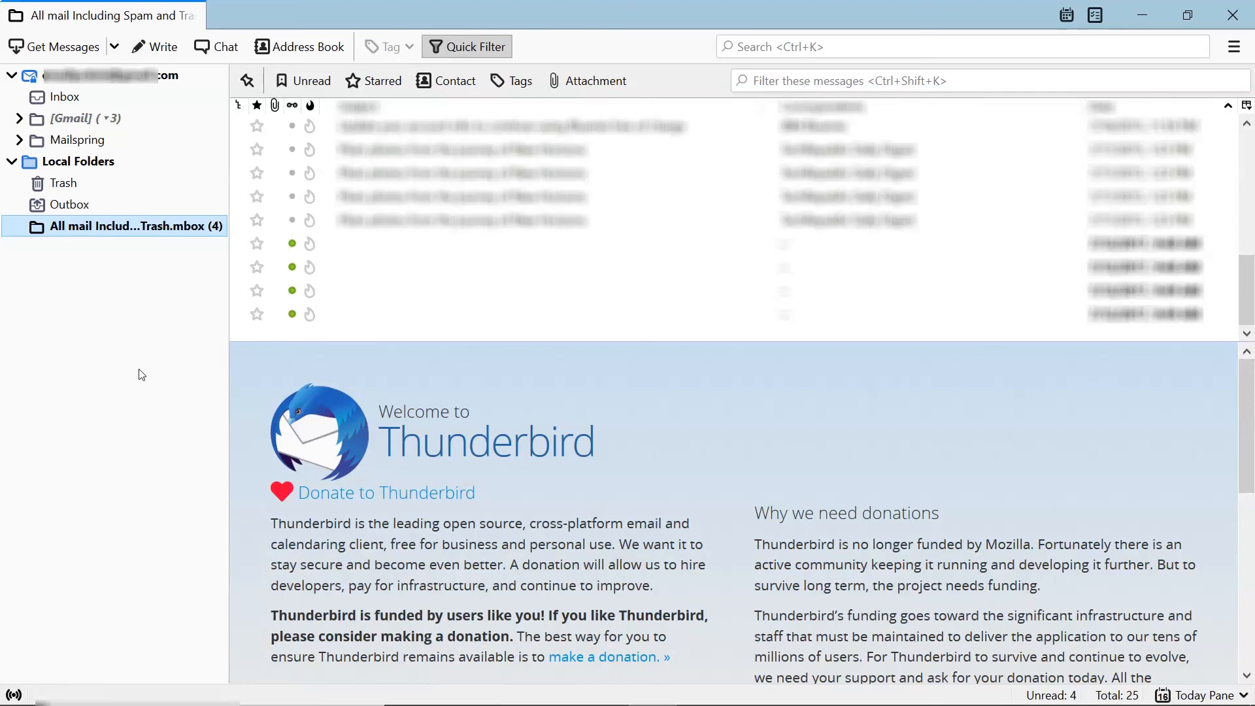